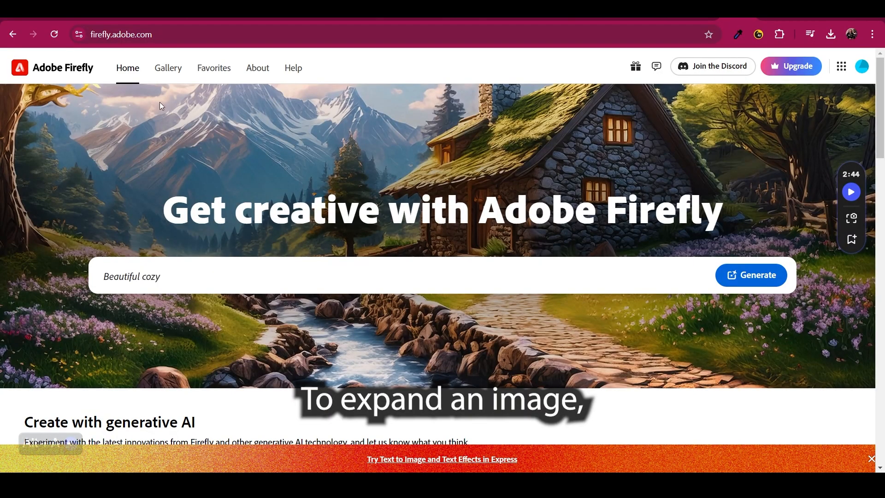
# Step: Enter 'fantasy stone cottag' on the home page, then scroll down to the Generative fill card
pyautogui.write('fantasy stone cottage in a spring forest aside a cobblestone')
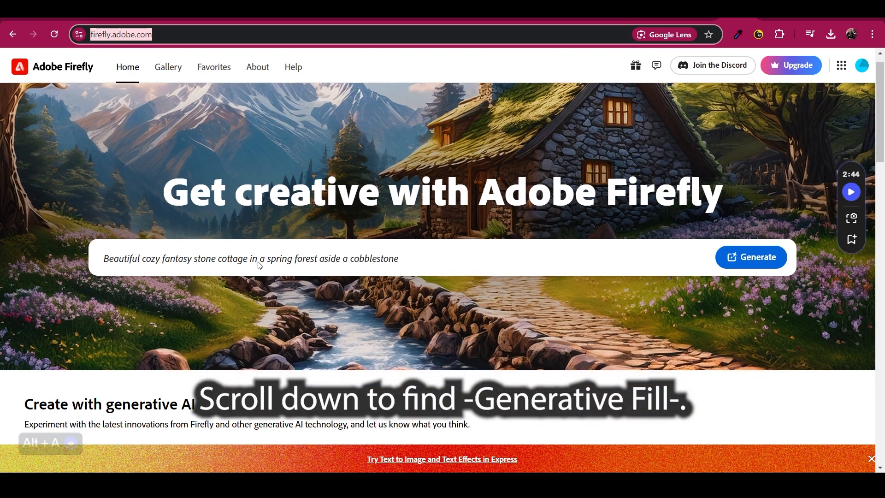
pyautogui.scroll(-3)
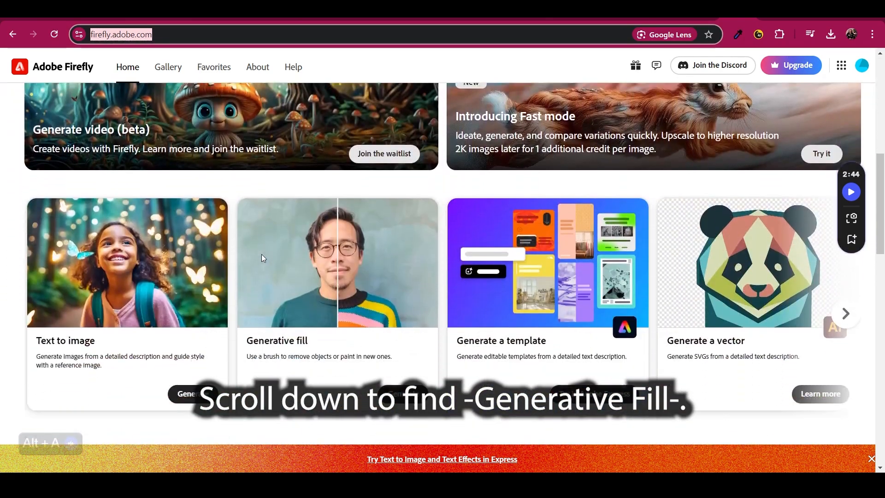
pyautogui.scroll(-3)
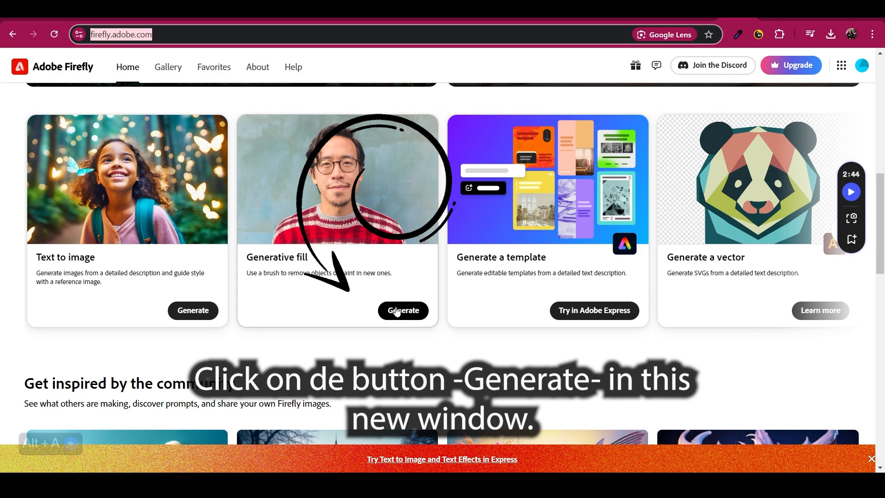
# Step: Open Generative fill and upload the businesswoman-before-chalkboard office photo
pyautogui.click(403, 310)
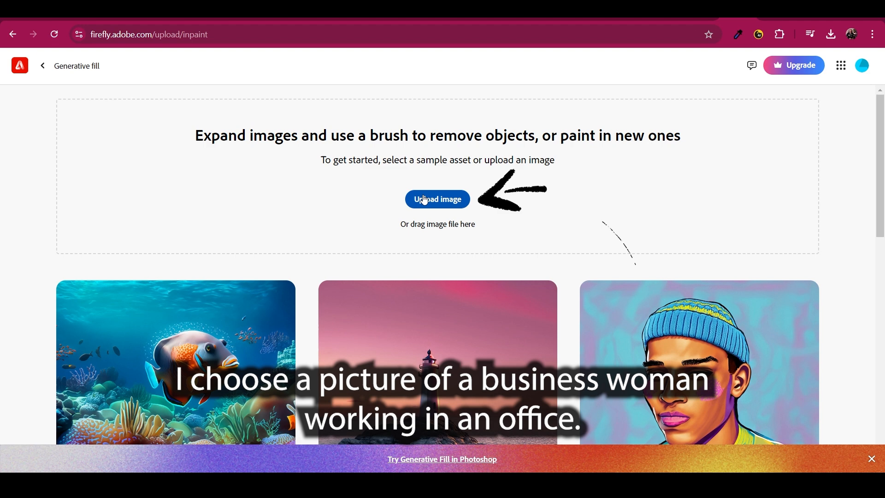
pyautogui.click(437, 199)
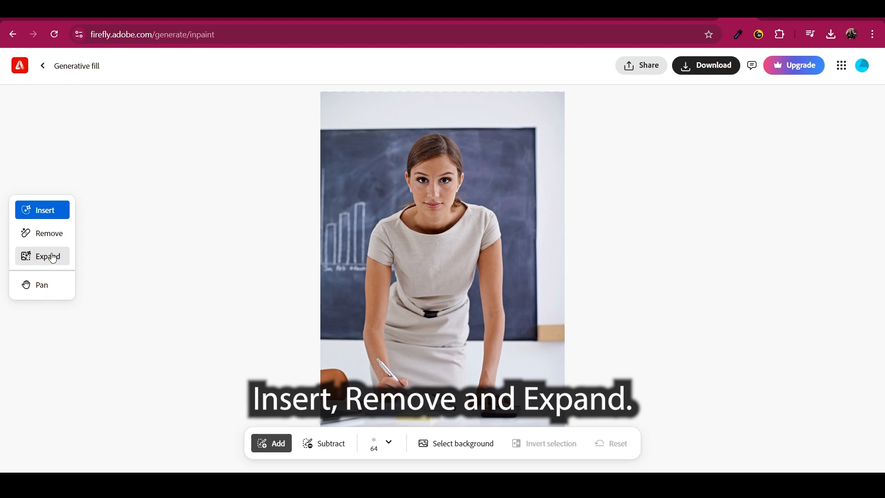
# Step: Use Expand to widen the photo's canvas with empty space on both sides
pyautogui.click(47, 256)
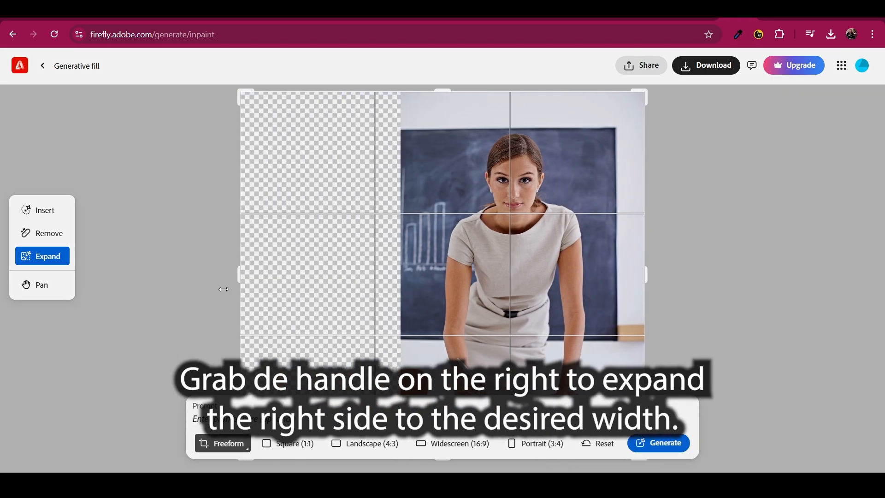
pyautogui.moveTo(535, 276)
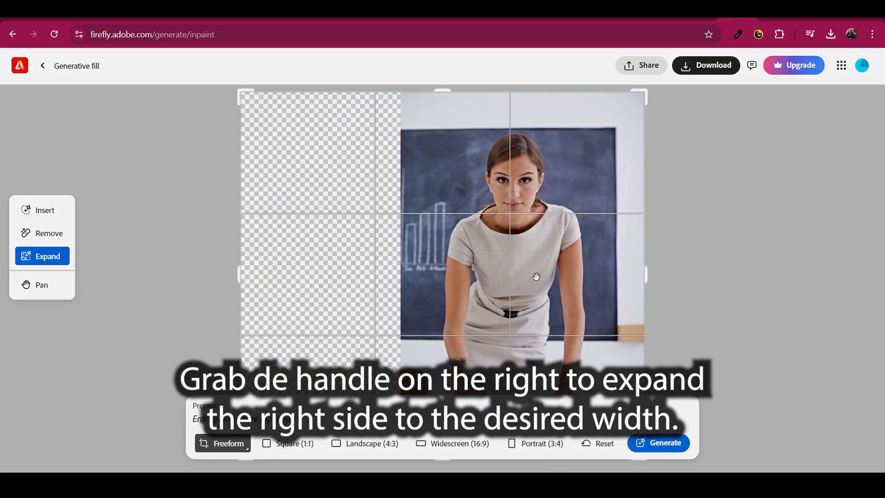
pyautogui.moveTo(639, 275); pyautogui.dragTo(749, 280)
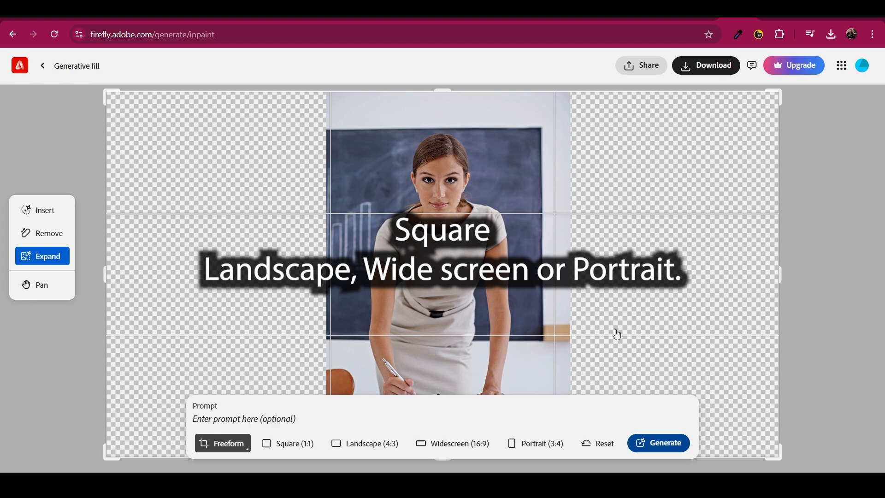
# Step: Generate office surroundings for the empty sides and preview all three variations
pyautogui.click(658, 443)
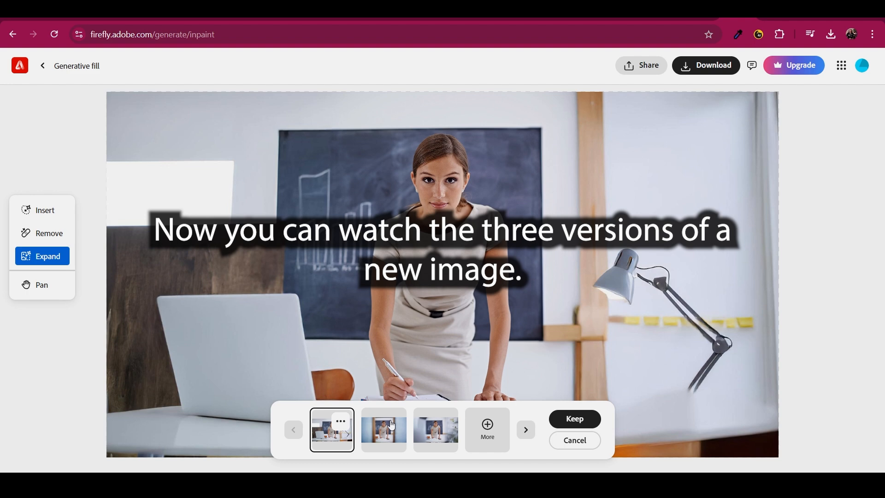
pyautogui.click(383, 429)
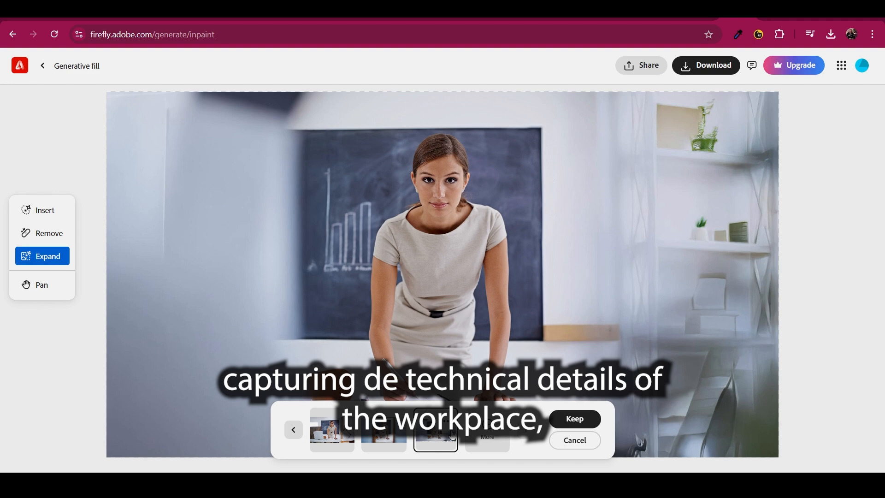
pyautogui.click(332, 431)
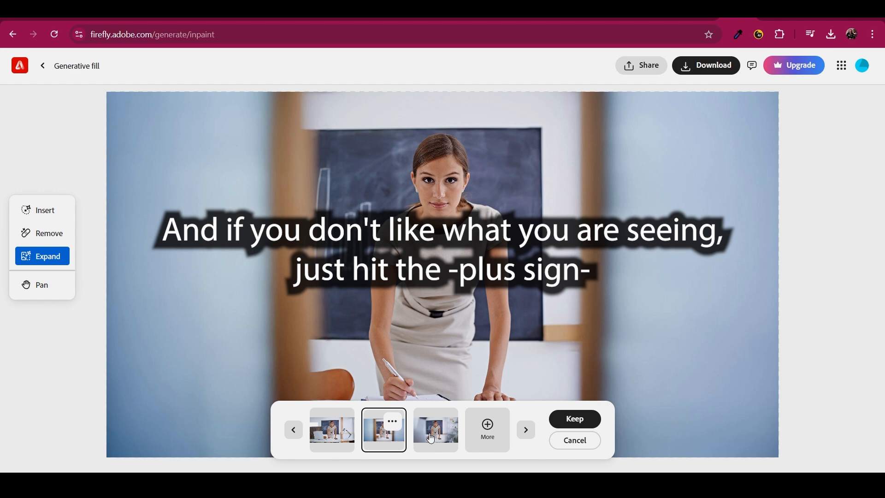
pyautogui.click(436, 429)
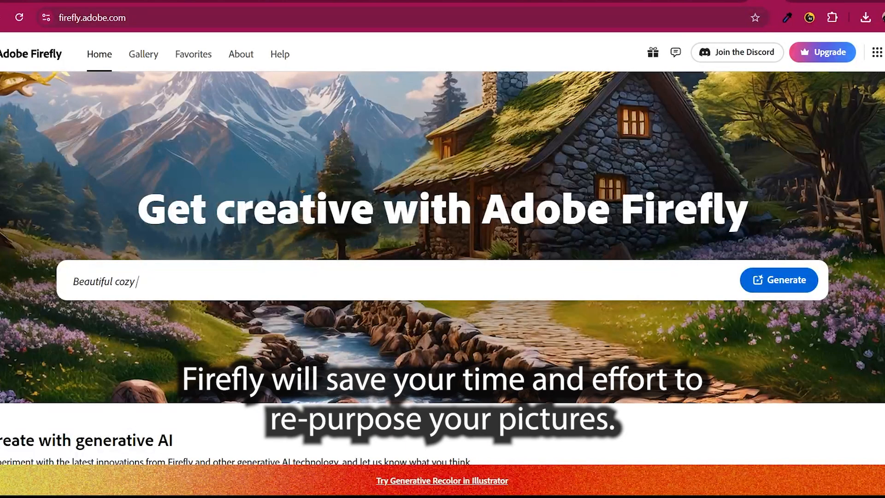
# Step: Return to the Firefly home page, now showing the 'A heavenly sky' example prompt
pyautogui.write('A heavenly sky')
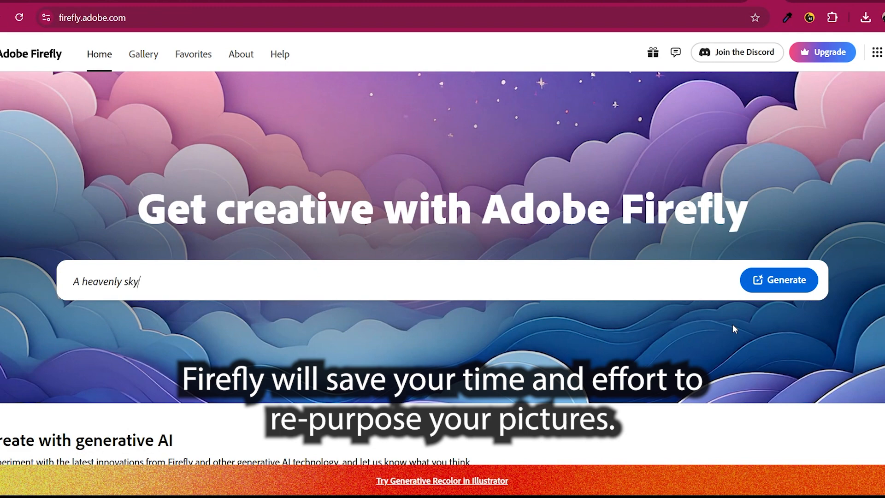